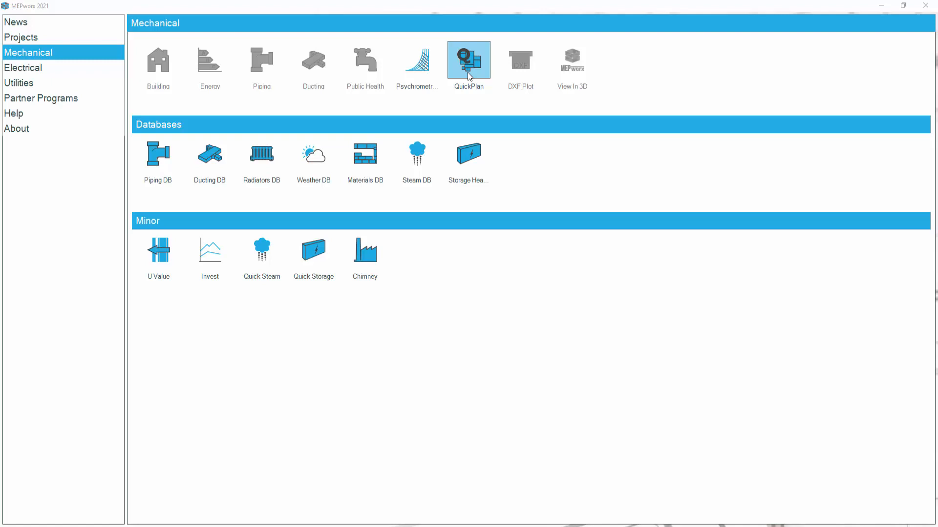
Launch QuickPlan from the MEPworx 2021 Mechanical tools
left_click(468, 63)
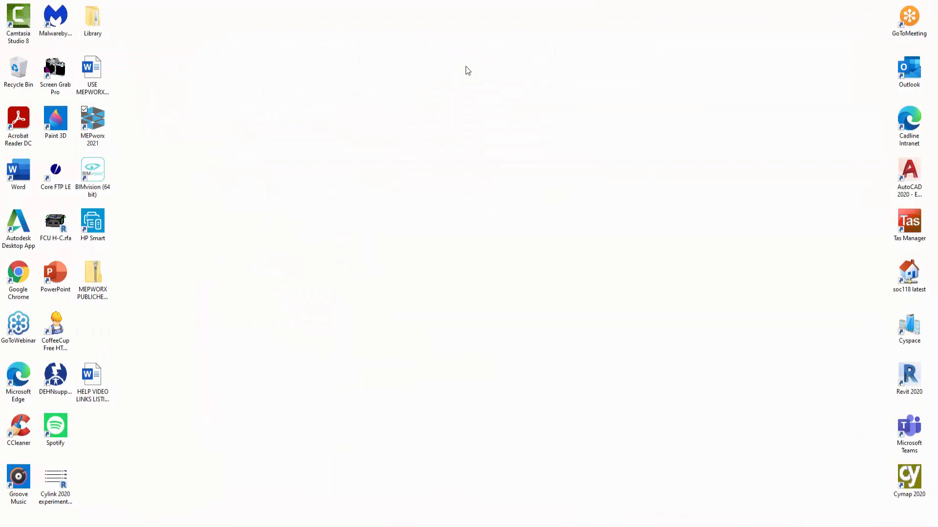
Open QuickPlan and save a new floor plan file named DEMO
double_click(92, 123)
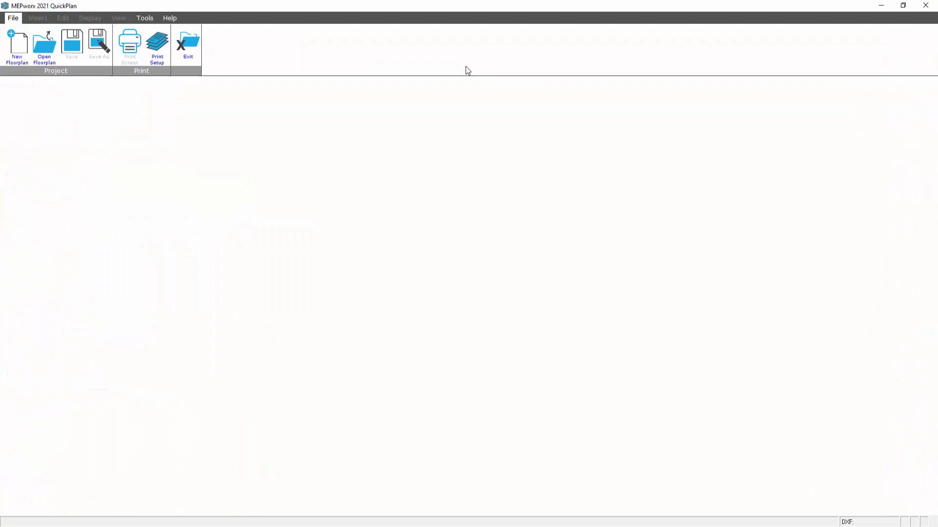
mouse_move(16, 42)
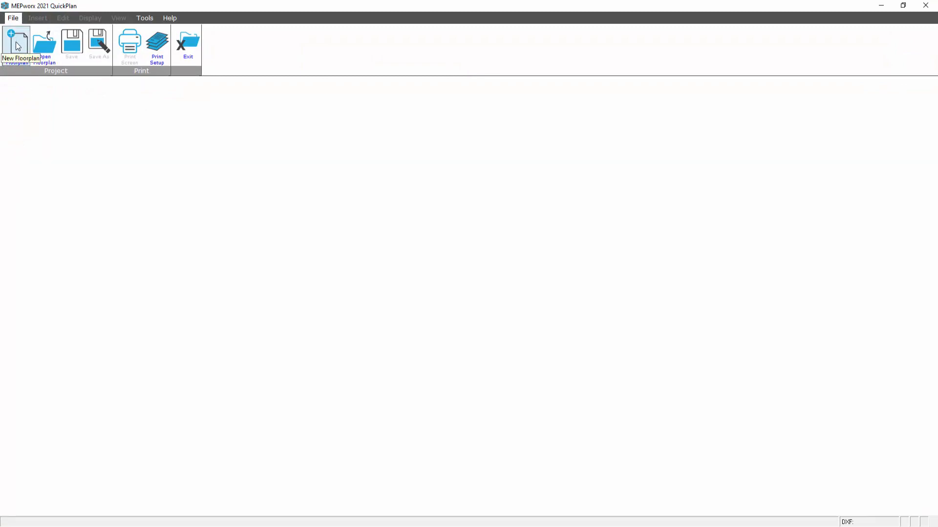
left_click(17, 45)
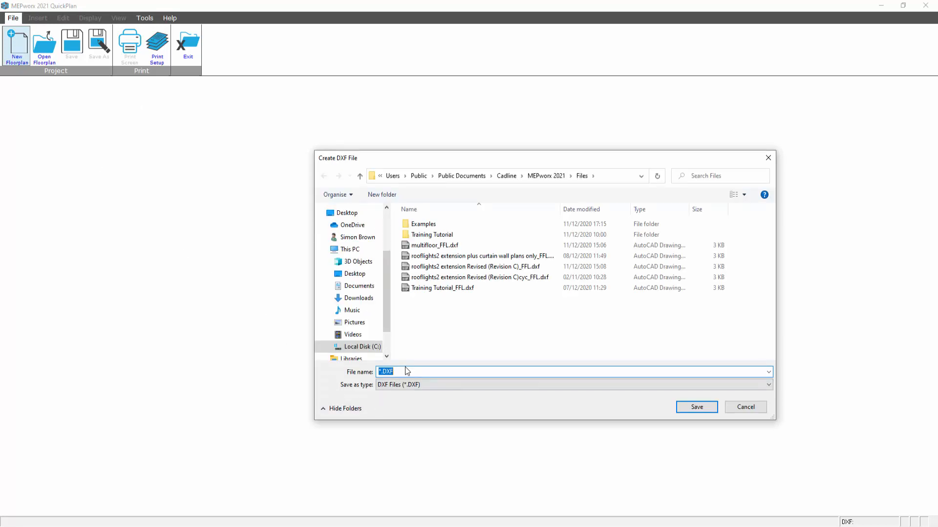
type("DEMO")
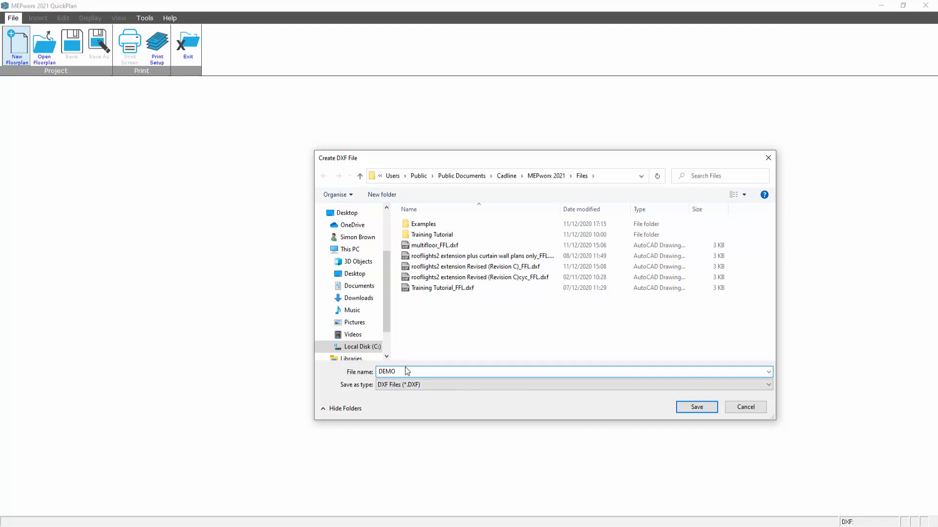
left_click(695, 407)
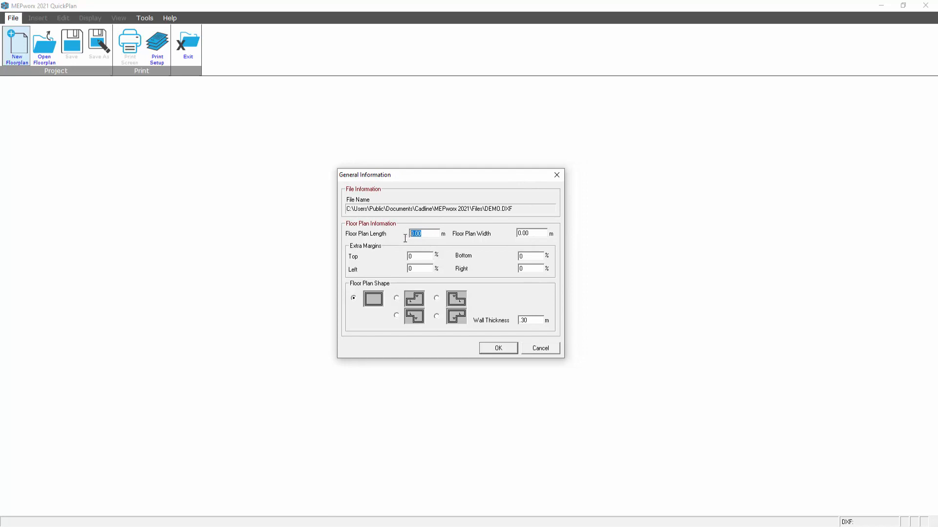
Enter length 10, width 10 and 50% margins in General Information, then confirm
type("10")
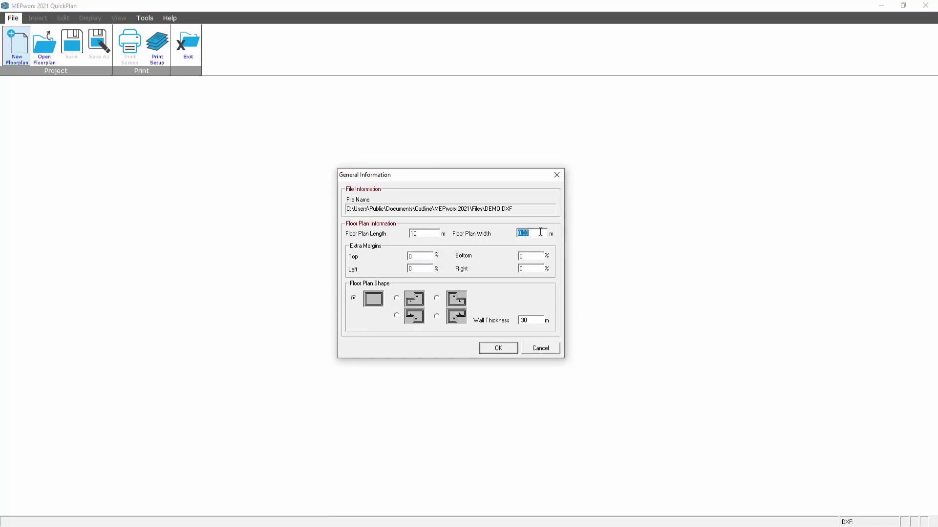
type("10")
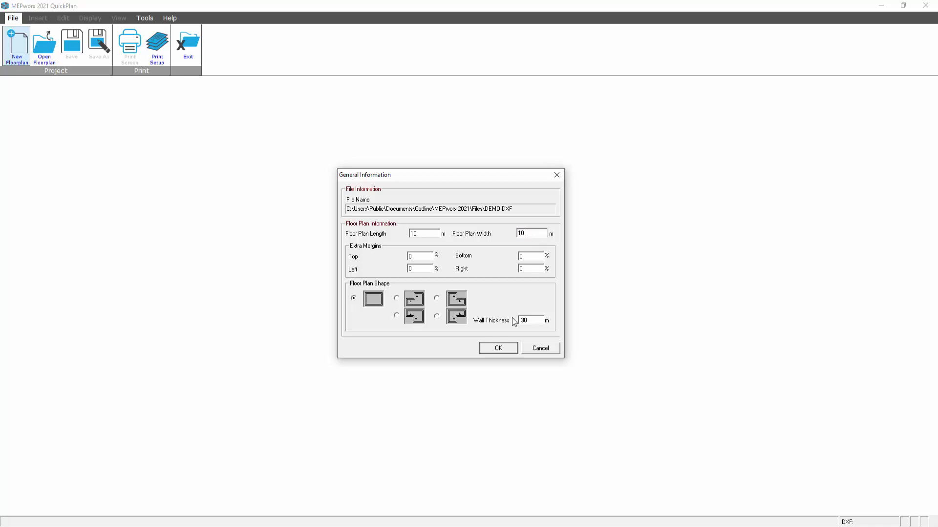
mouse_move(416, 277)
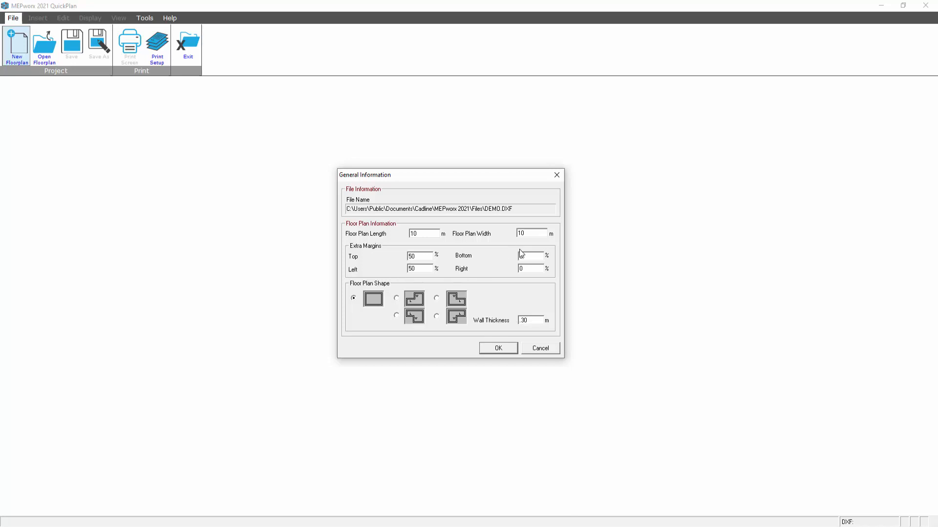
type("50")
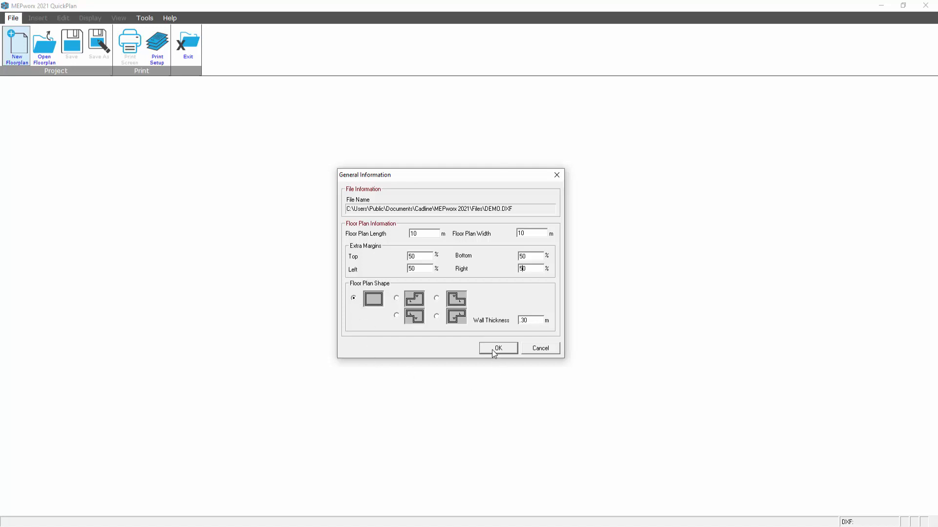
left_click(497, 348)
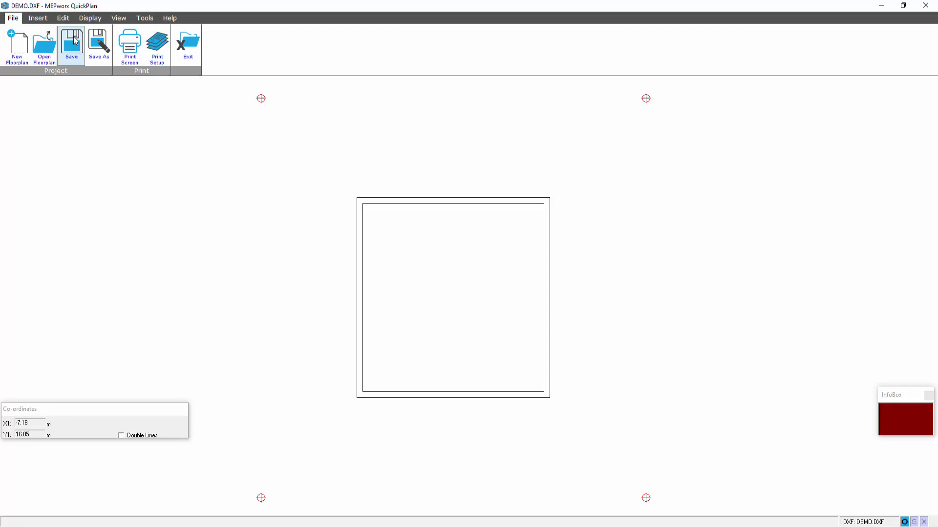
Save the plan and start a partition with 0.3 m double-line spacing
left_click(37, 18)
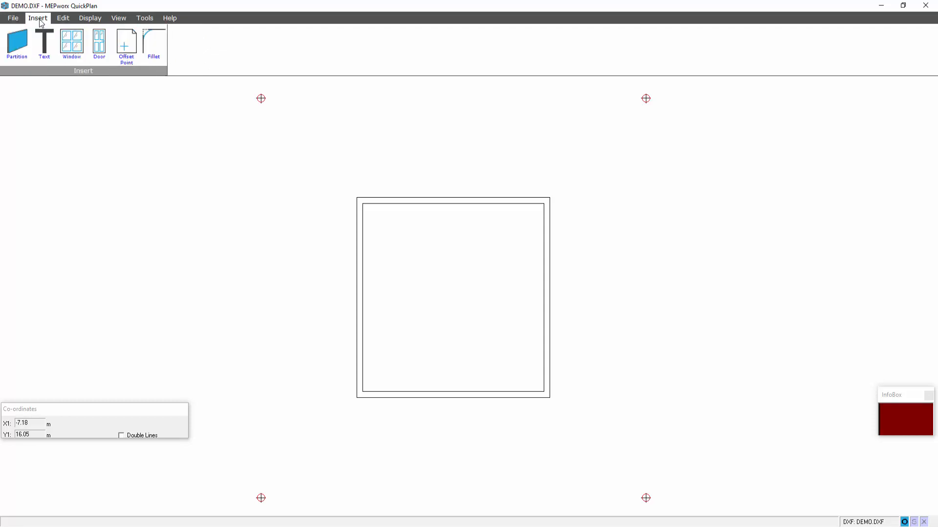
left_click(16, 42)
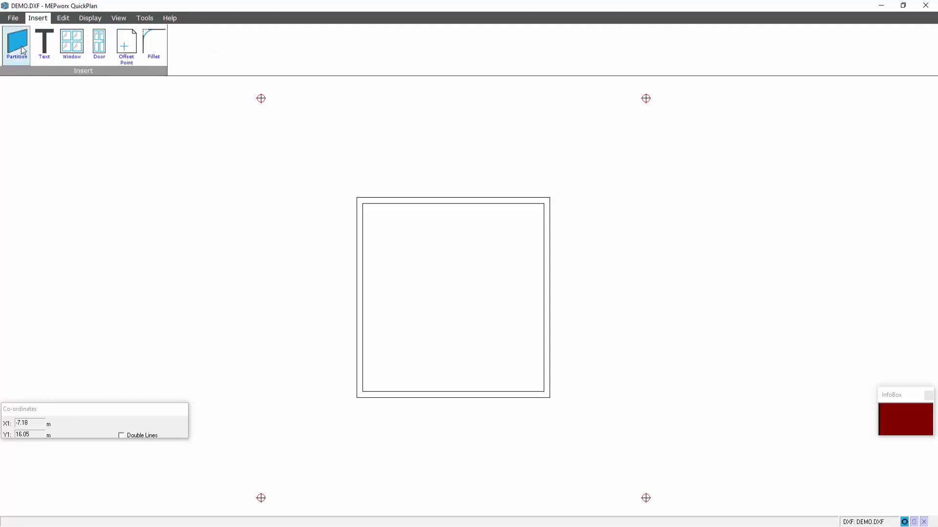
left_click(120, 435)
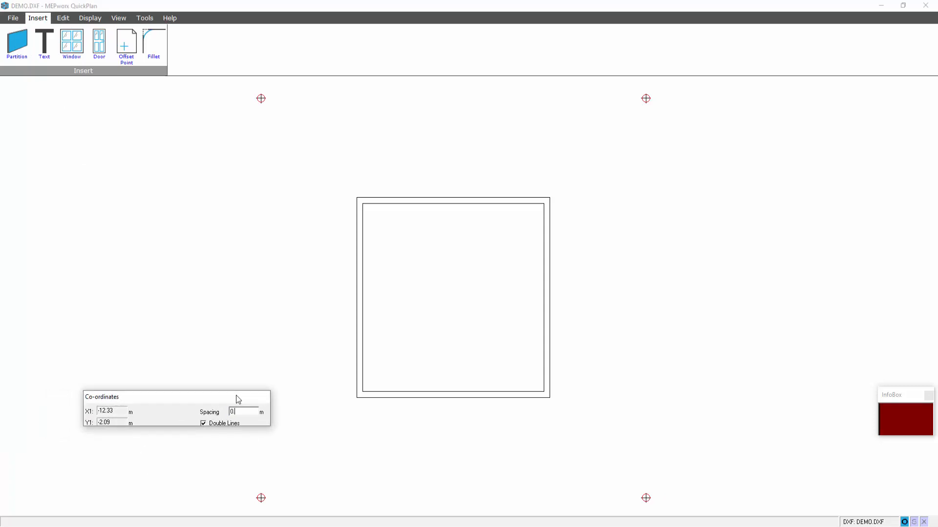
type("0.30")
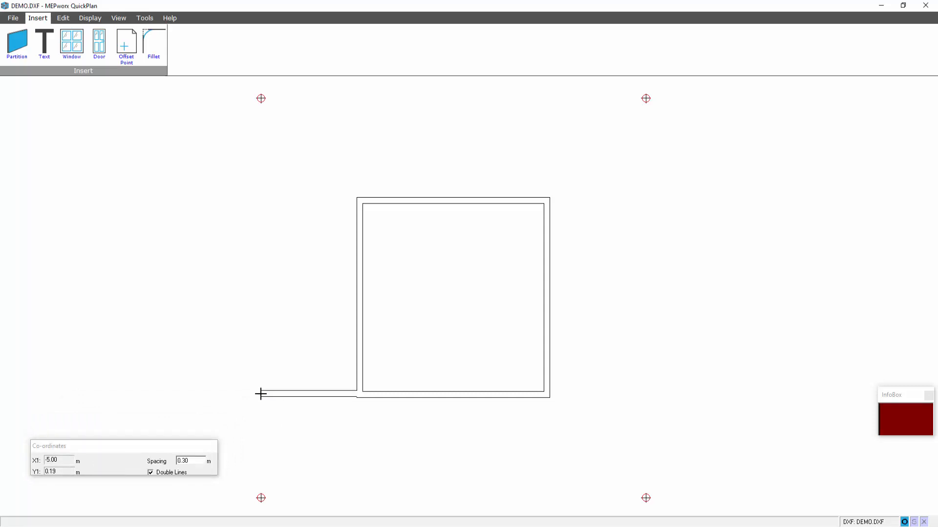
Draw the partition corners enclosing a smaller room at the lower left
left_click(261, 296)
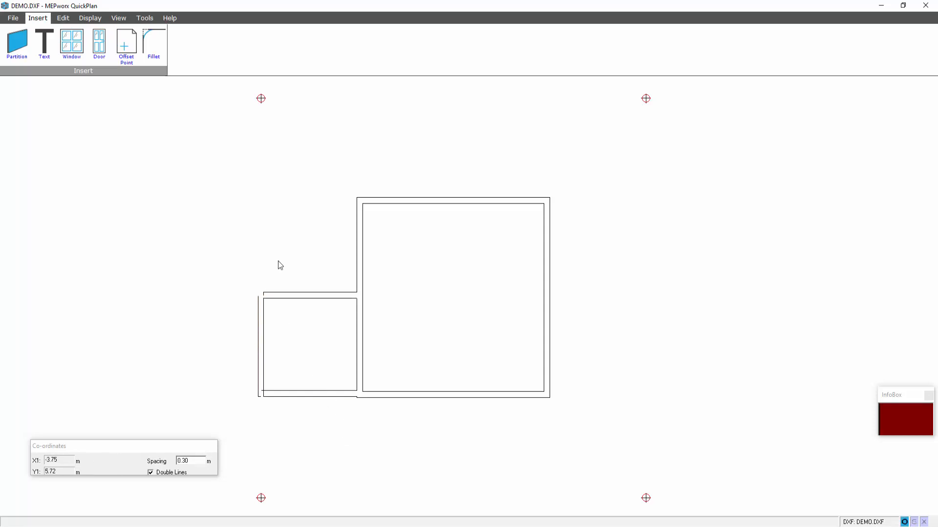
left_click(153, 44)
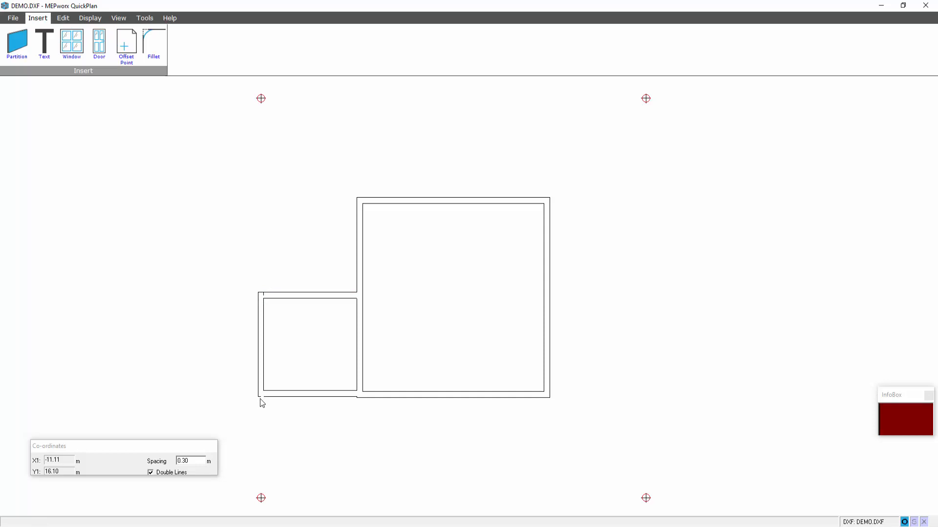
left_click(260, 397)
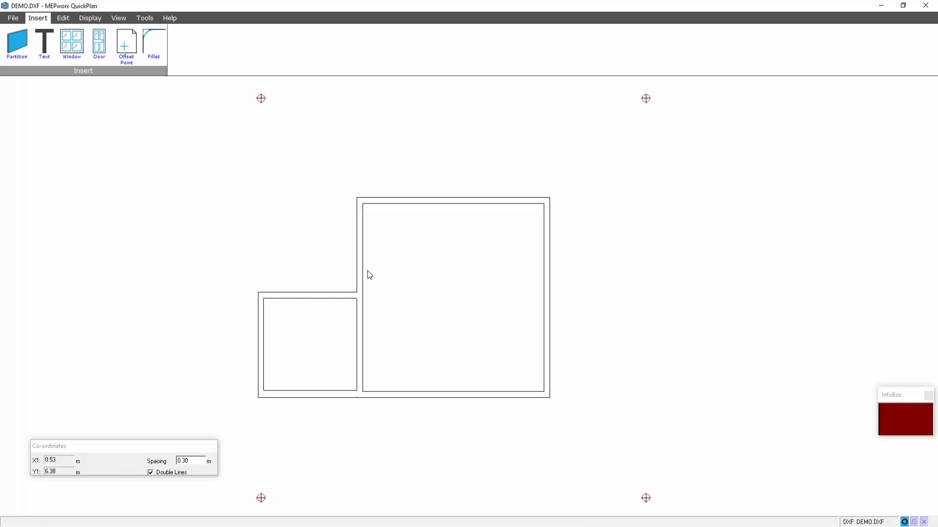
Zoom in on the two-room plan and return to the Insert tools
left_click(118, 18)
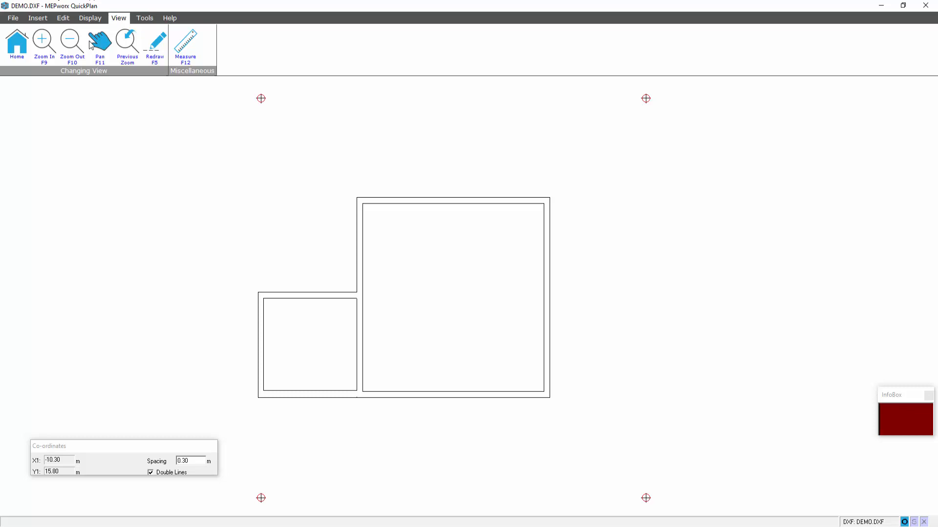
left_click(43, 45)
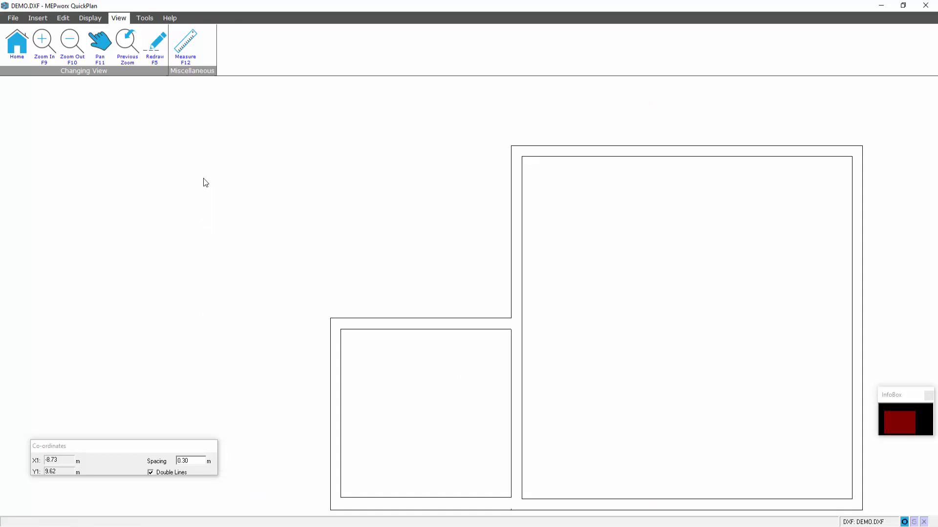
mouse_move(600, 317)
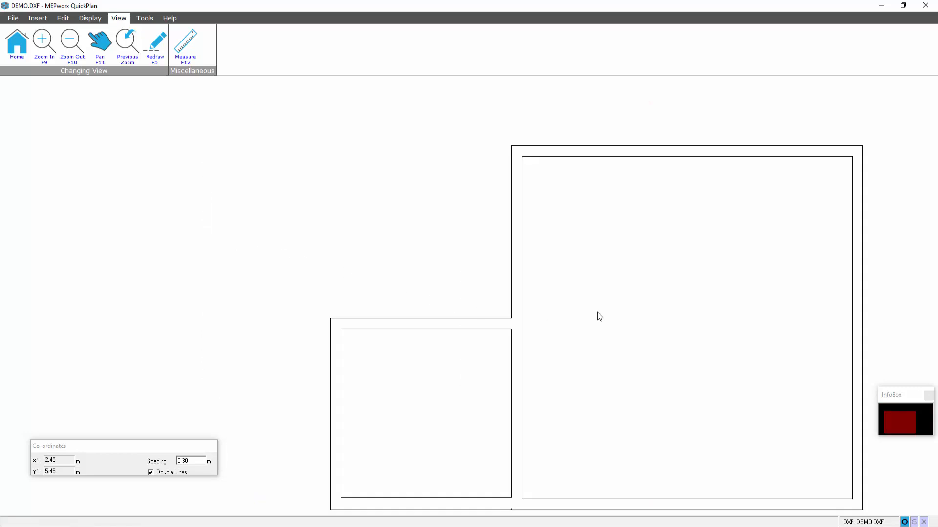
mouse_move(526, 171)
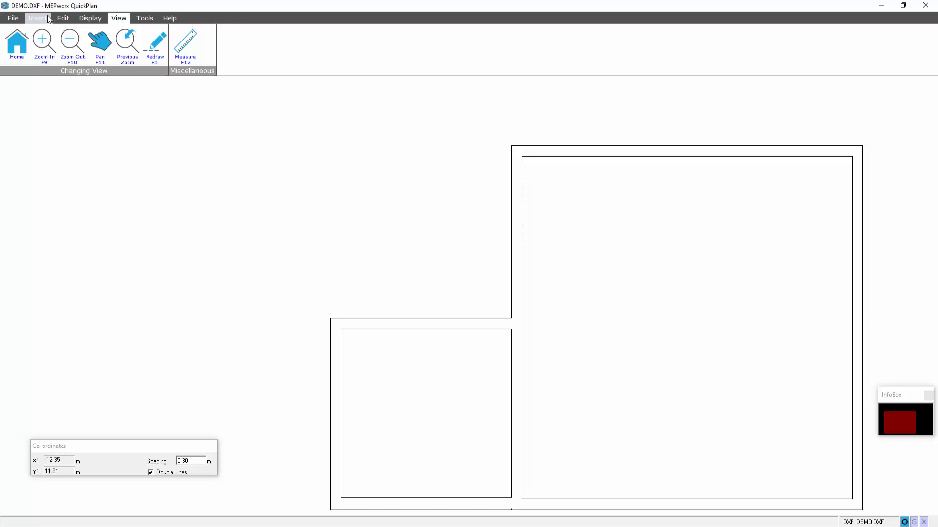
left_click(37, 18)
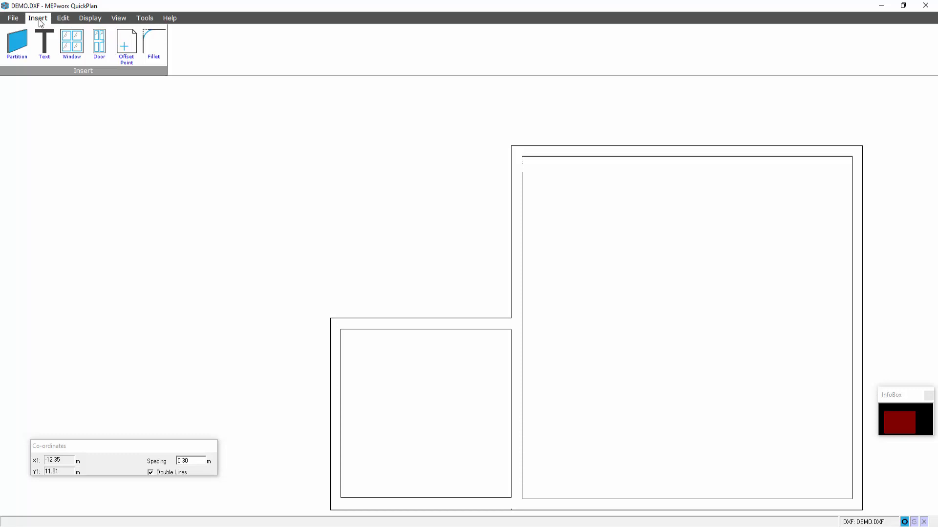
Place an offset point at the large room's inner top-left corner and start a door
left_click(125, 45)
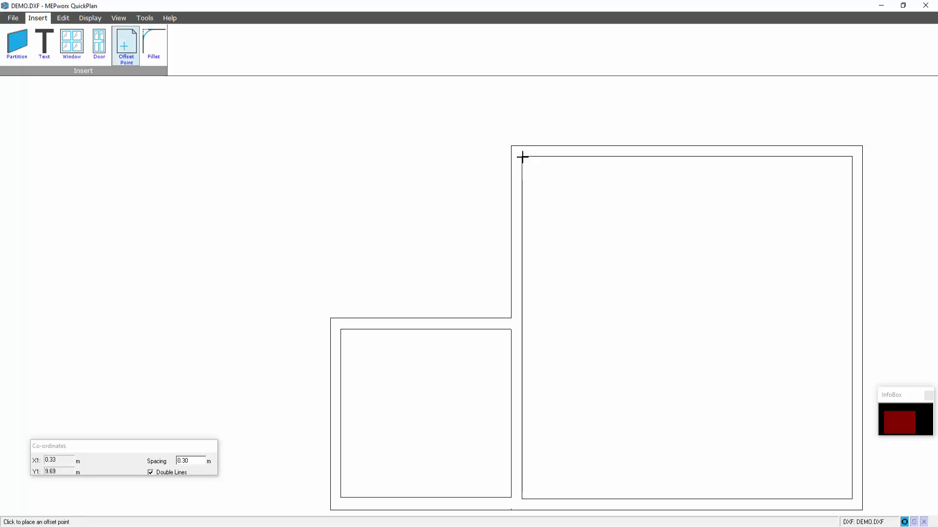
left_click(521, 158)
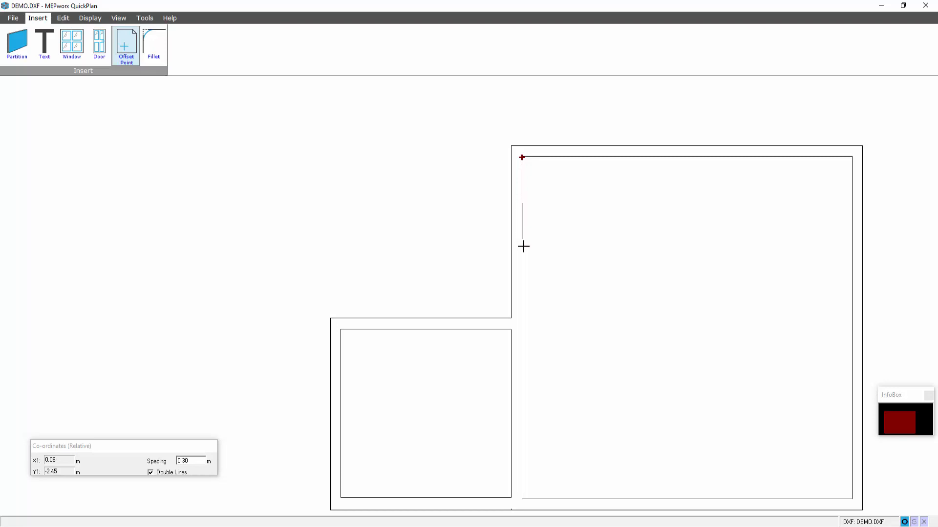
mouse_move(357, 100)
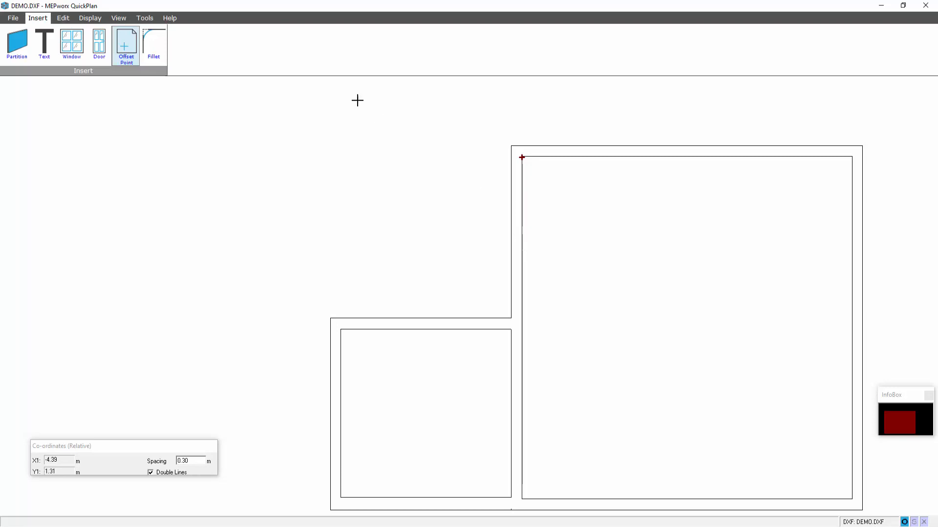
left_click(98, 44)
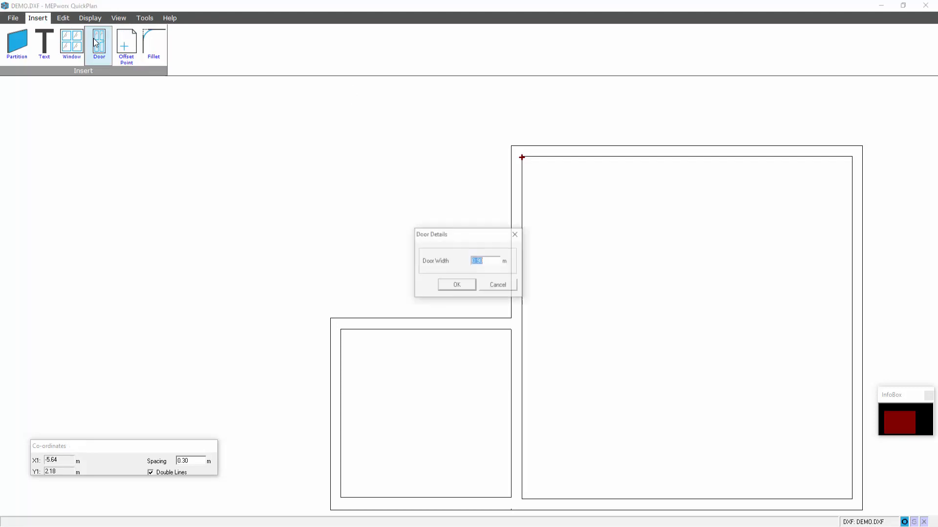
Accept the default door width in Door Details
left_click(456, 284)
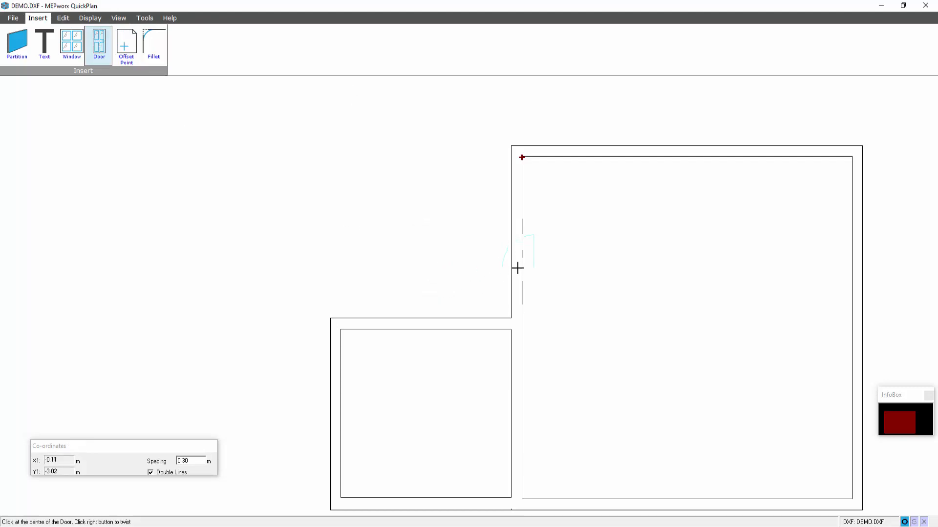
mouse_move(700, 303)
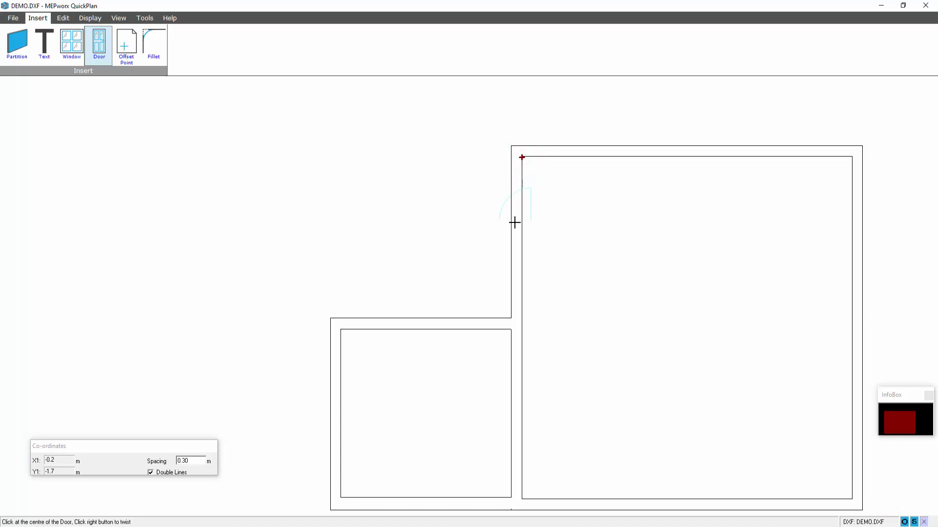
mouse_move(514, 249)
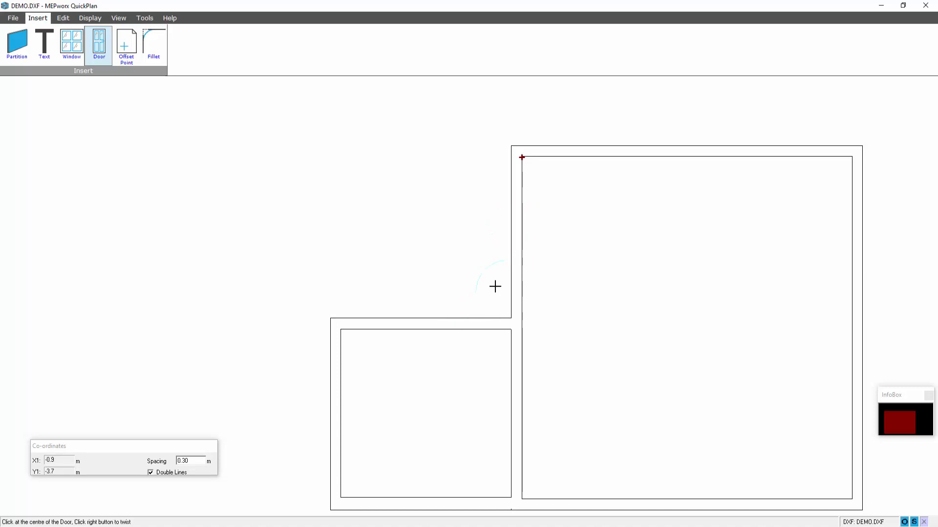
mouse_move(443, 251)
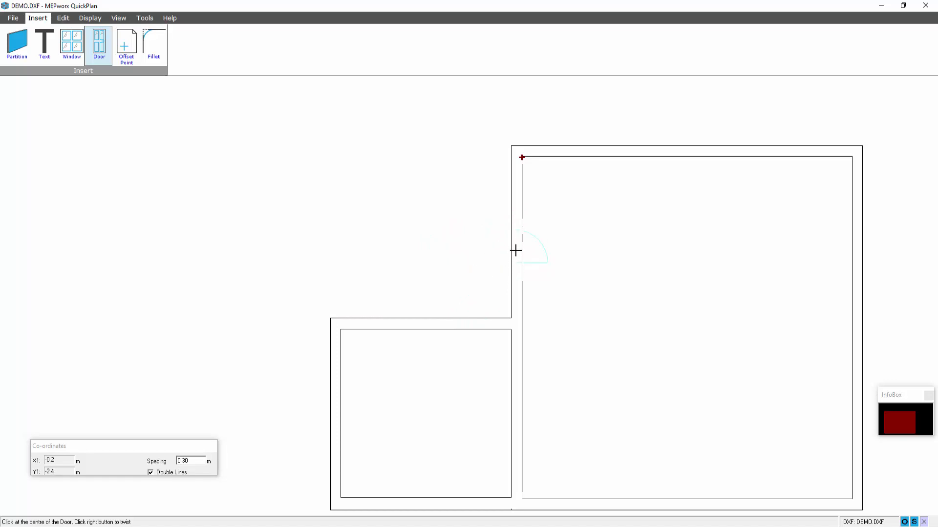
mouse_move(515, 264)
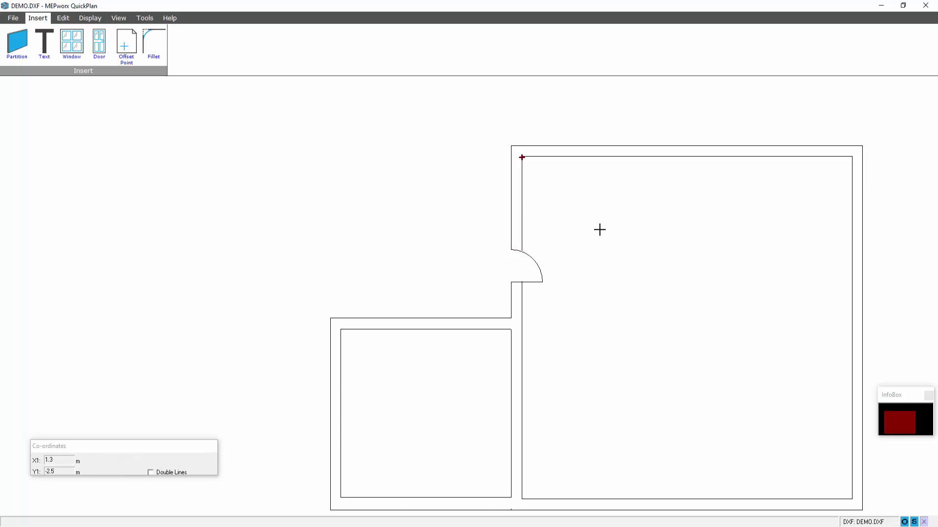
mouse_move(416, 191)
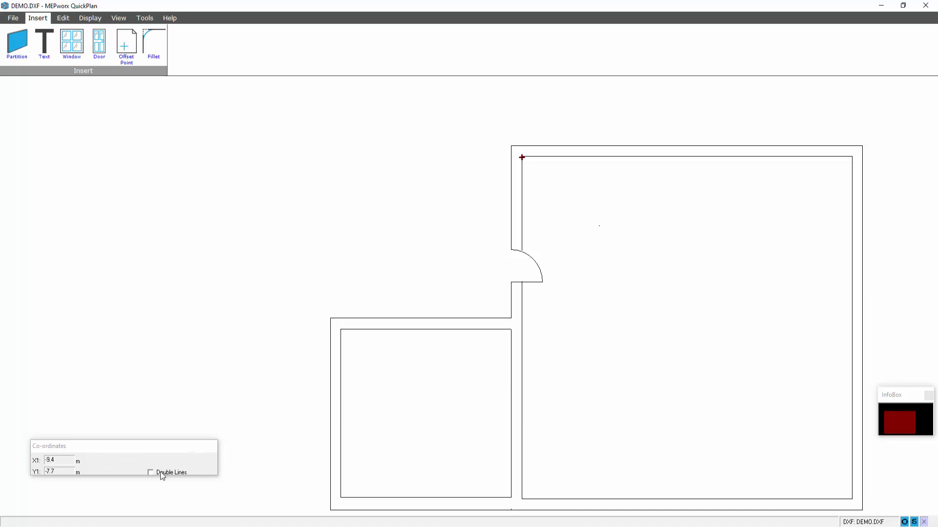
Turn on double-line walls with 0.2 m spacing
left_click(151, 473)
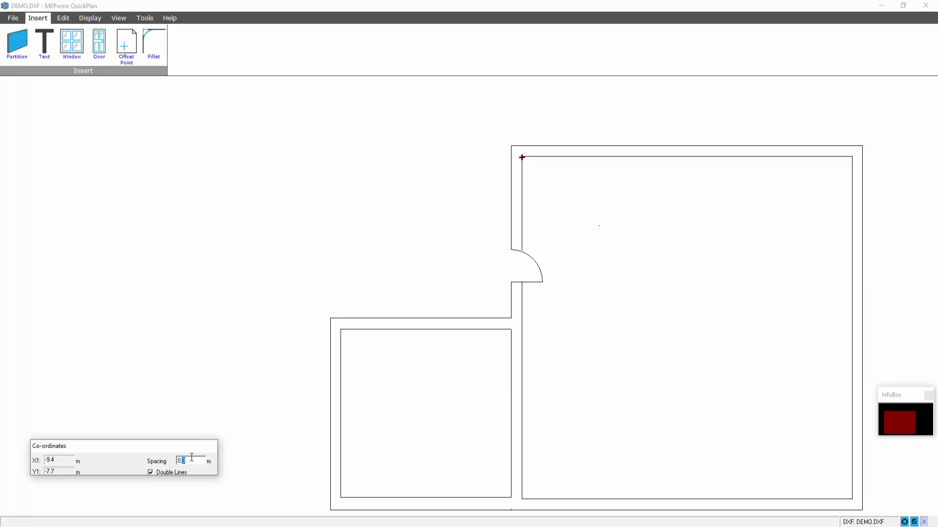
type("0.2")
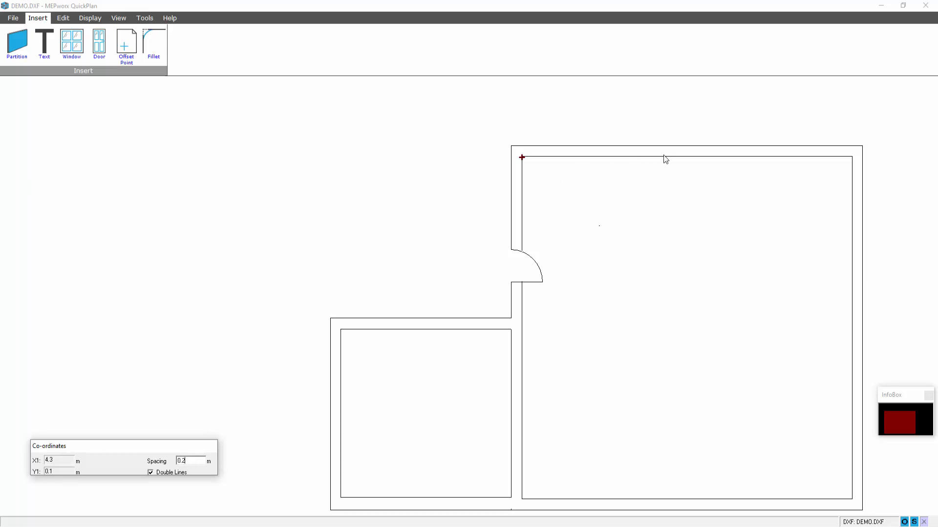
Draw a partition down from the top wall and left, then fillet the corner
left_click(17, 43)
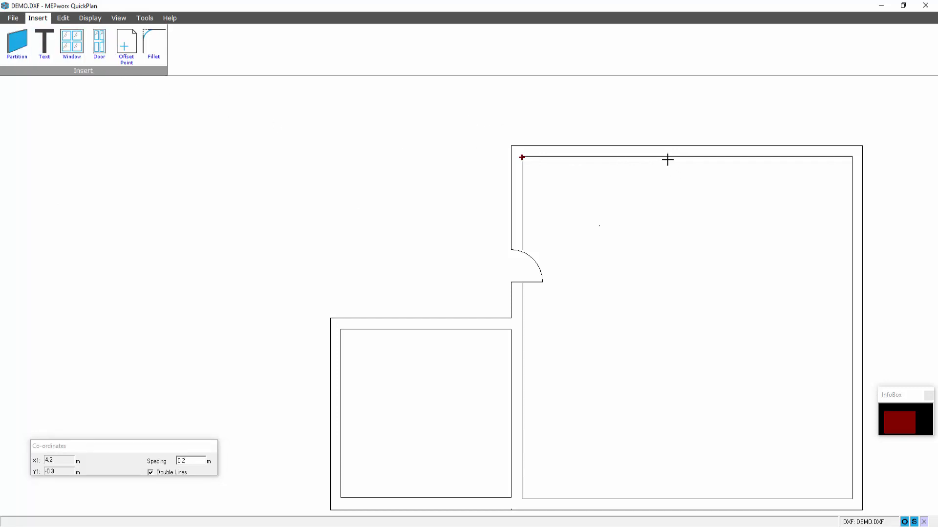
mouse_move(664, 170)
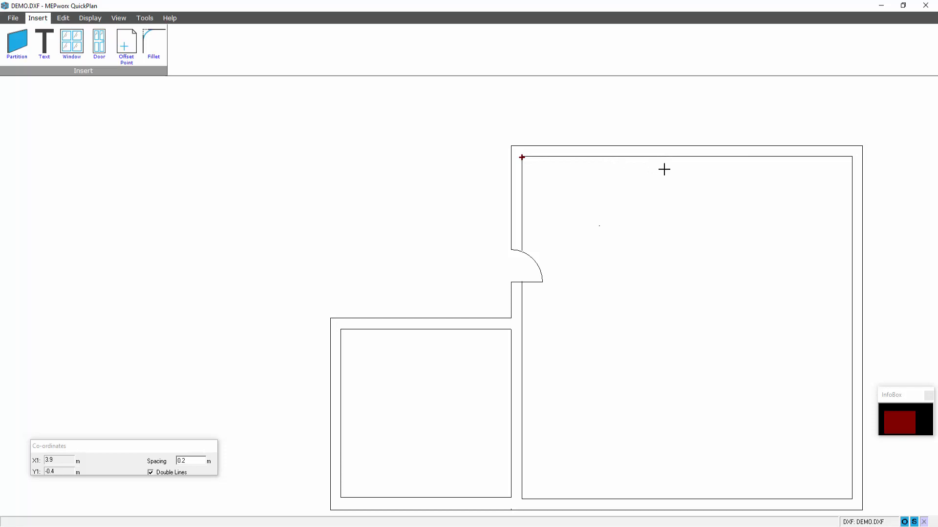
mouse_move(647, 160)
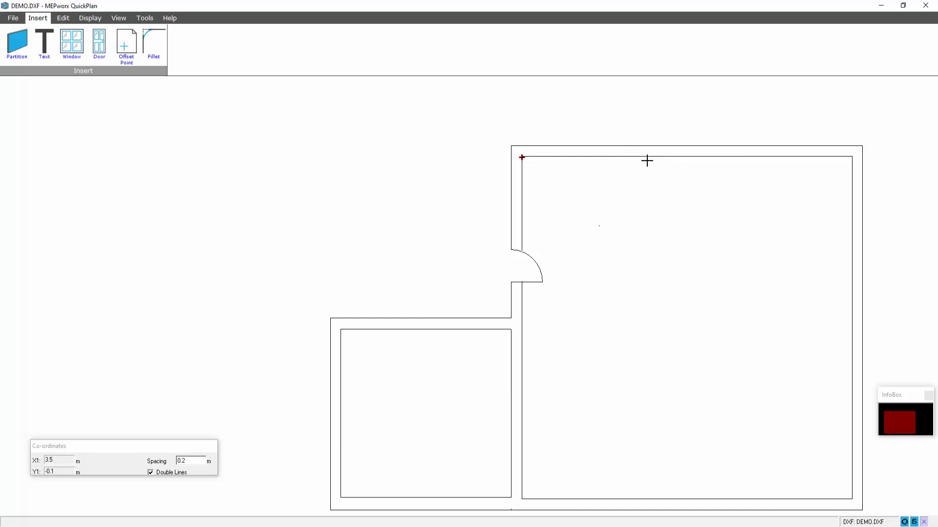
mouse_move(594, 157)
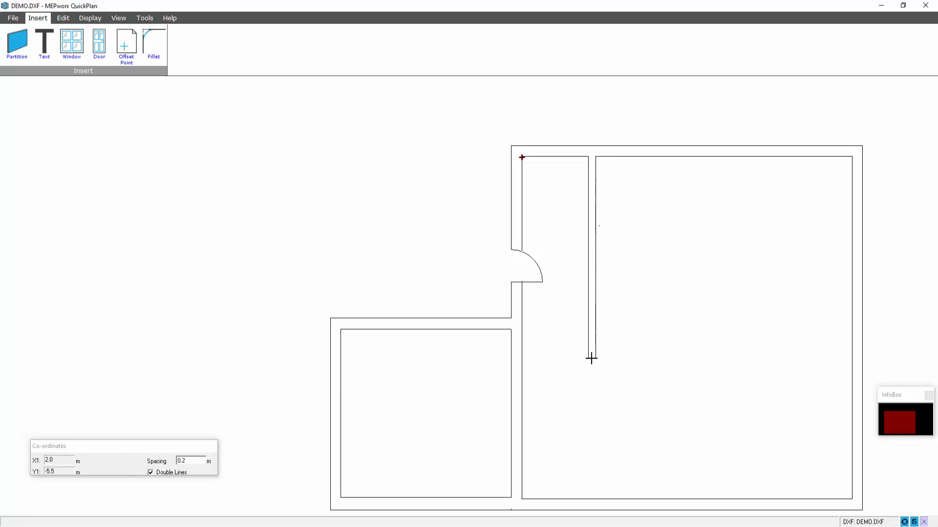
mouse_move(591, 360)
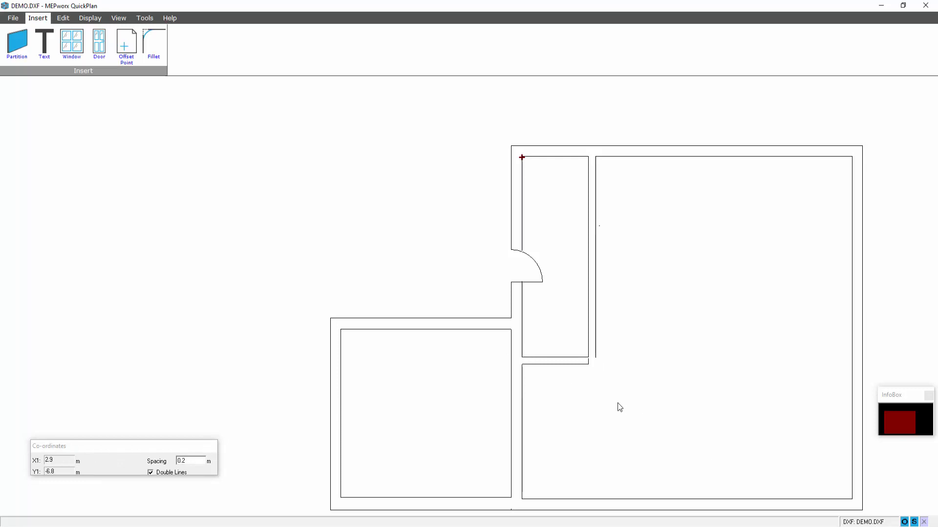
left_click(588, 359)
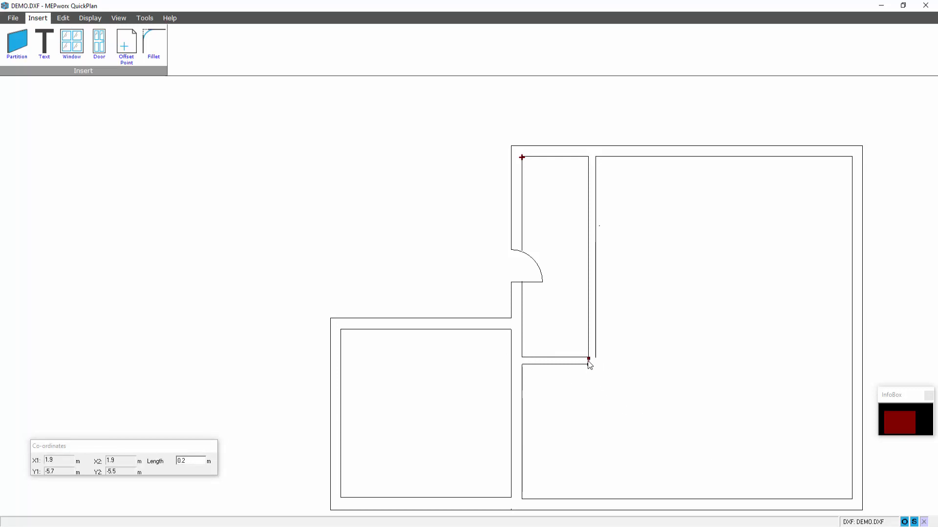
left_click(152, 42)
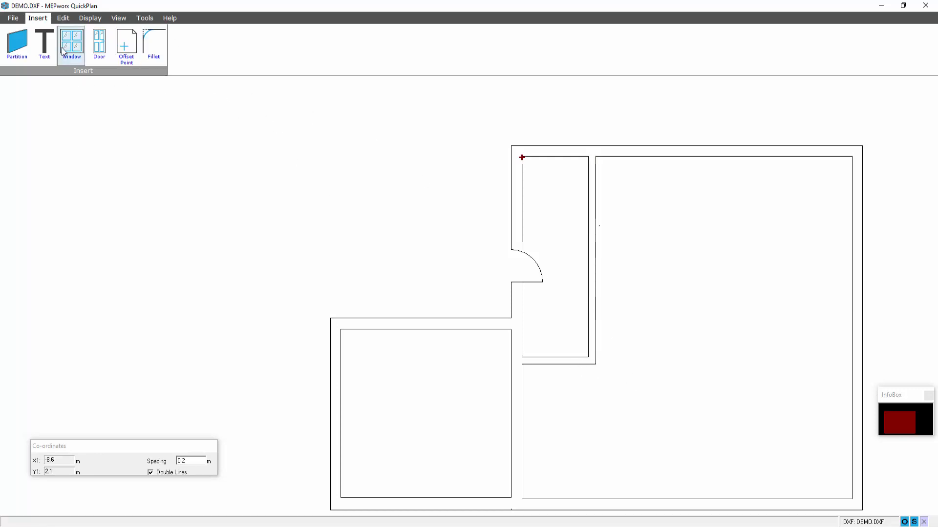
Start a second door and accept its default width
left_click(99, 45)
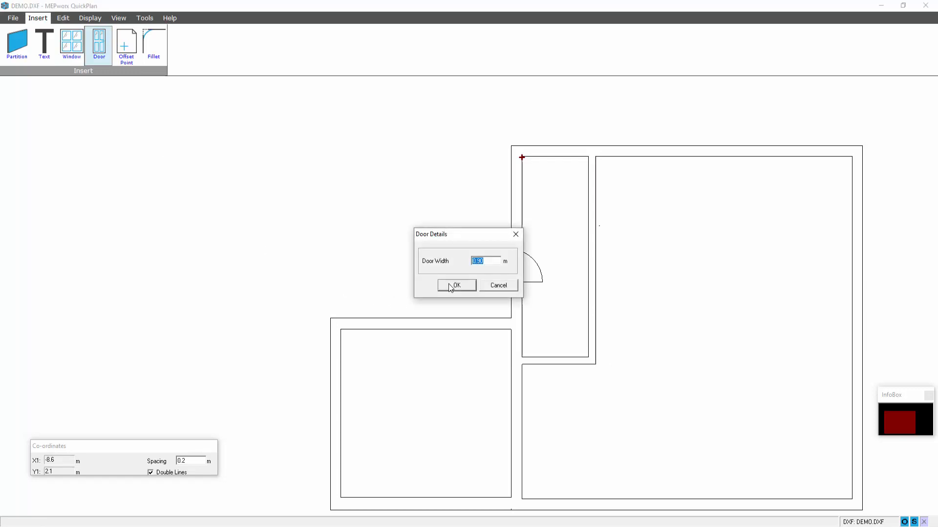
left_click(455, 285)
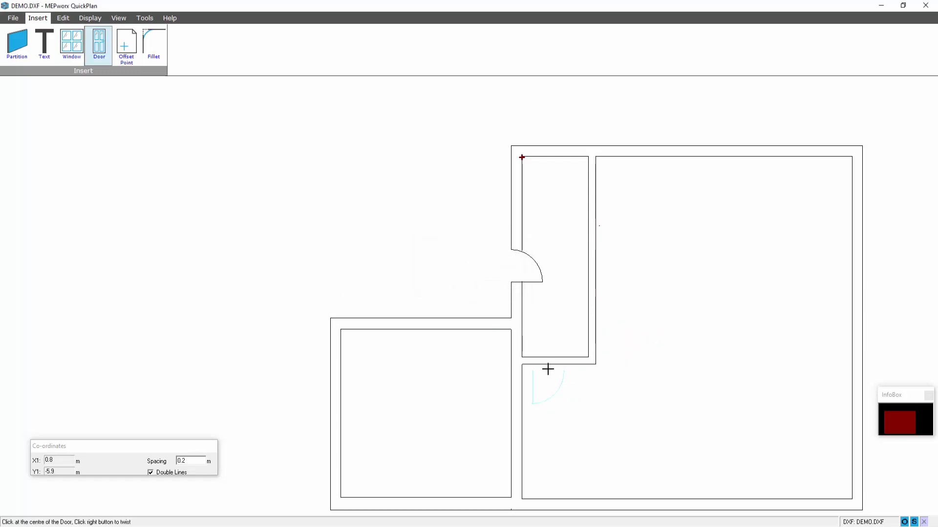
mouse_move(554, 360)
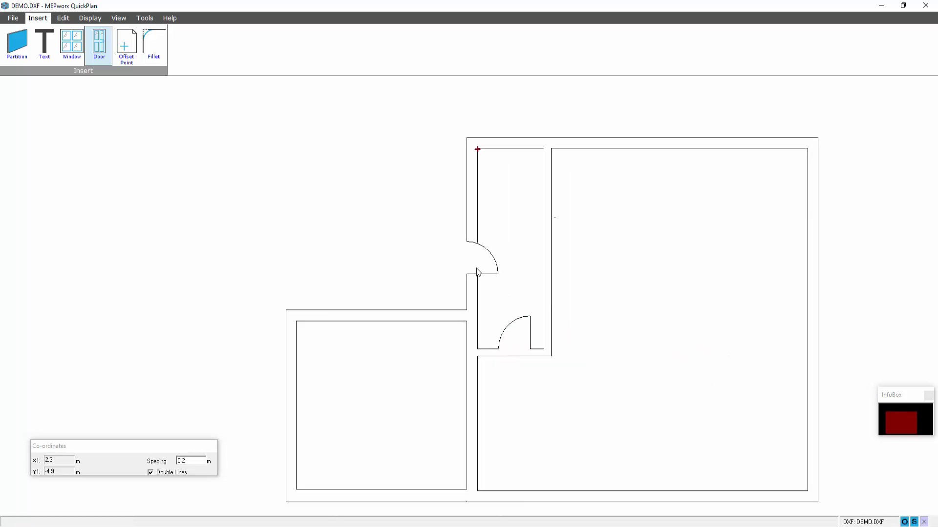
Insert 2 m wide windows into the top, right and bottom outer walls
left_click(71, 44)
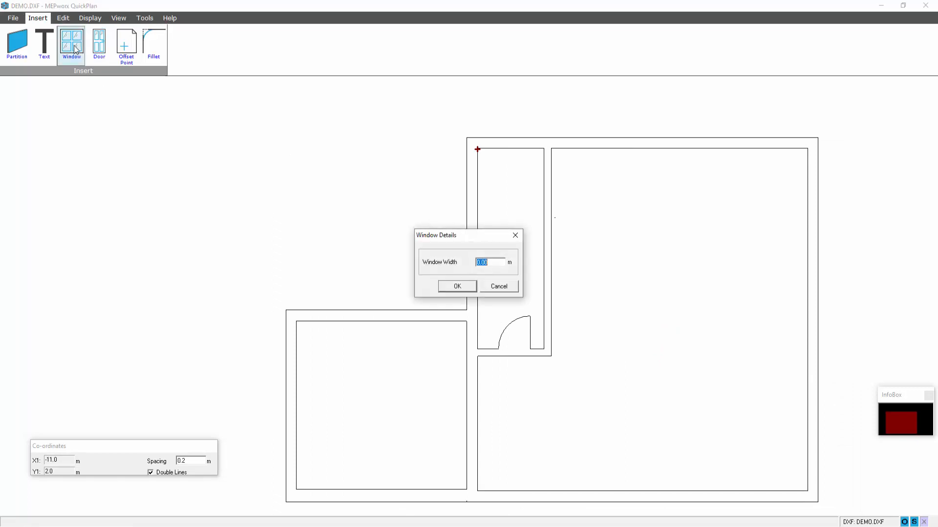
type("2")
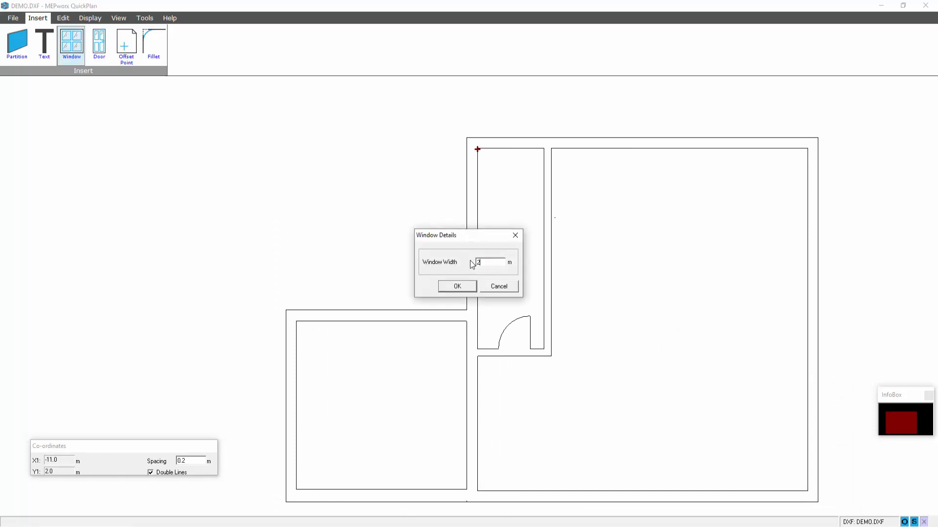
left_click(457, 286)
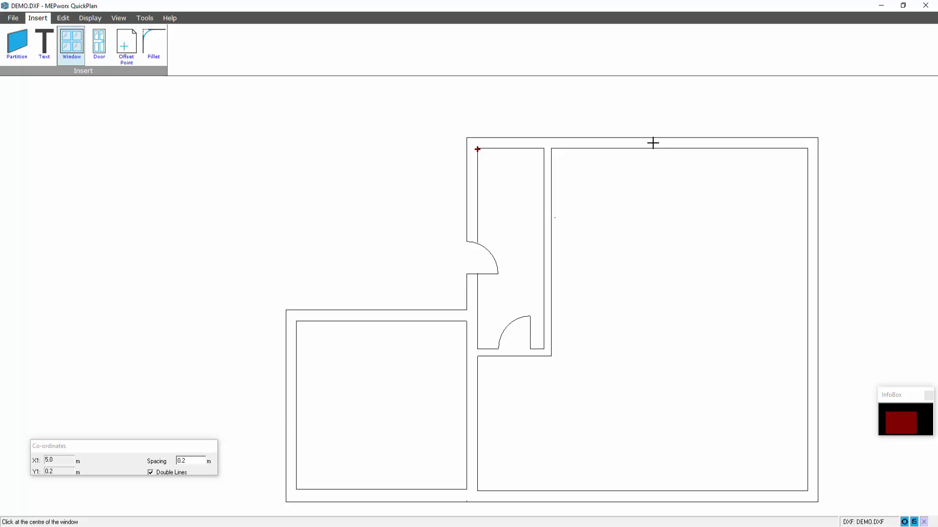
mouse_move(674, 143)
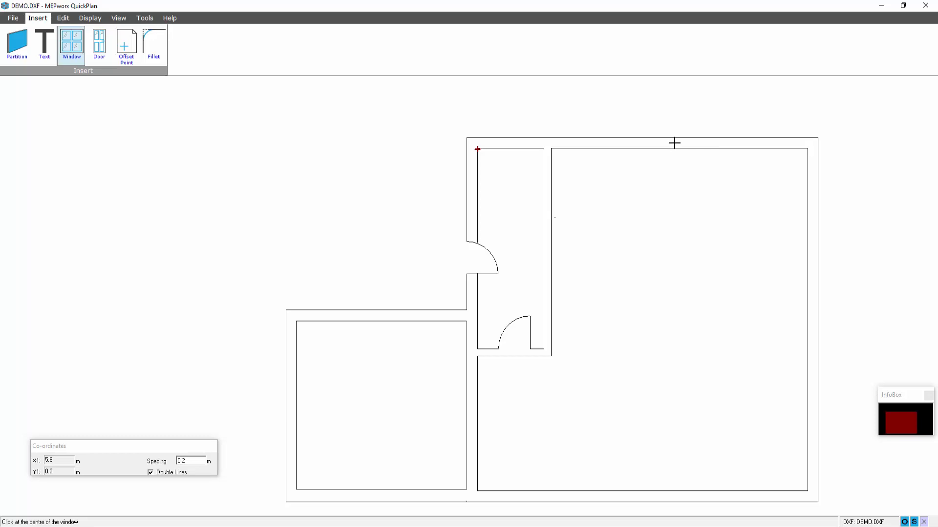
left_click(674, 143)
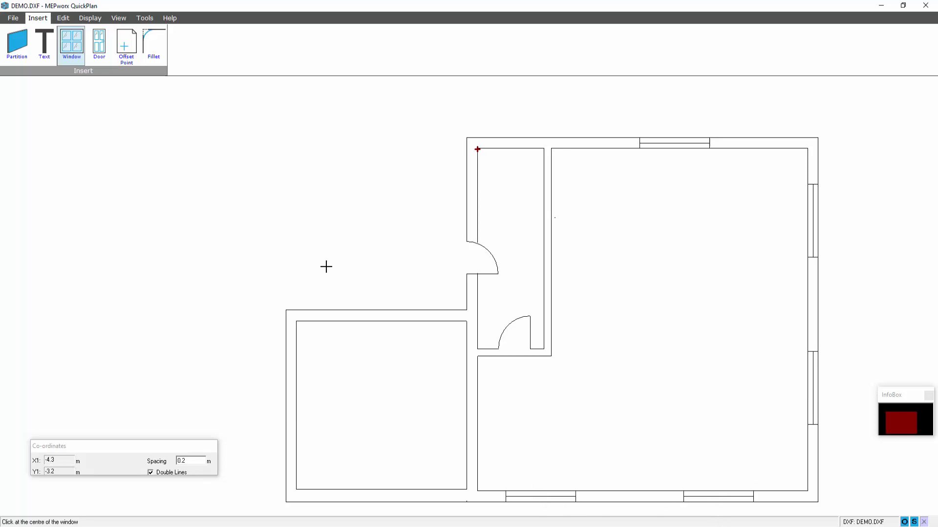
Lengthen the short partition rightward and continue the new wall down to the outer wall
left_click(535, 349)
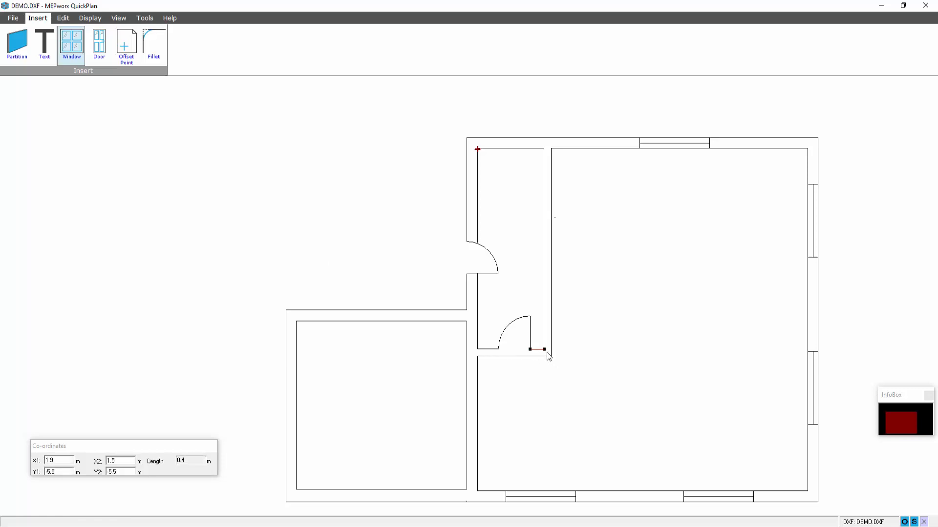
left_click_drag(543, 349, 576, 348)
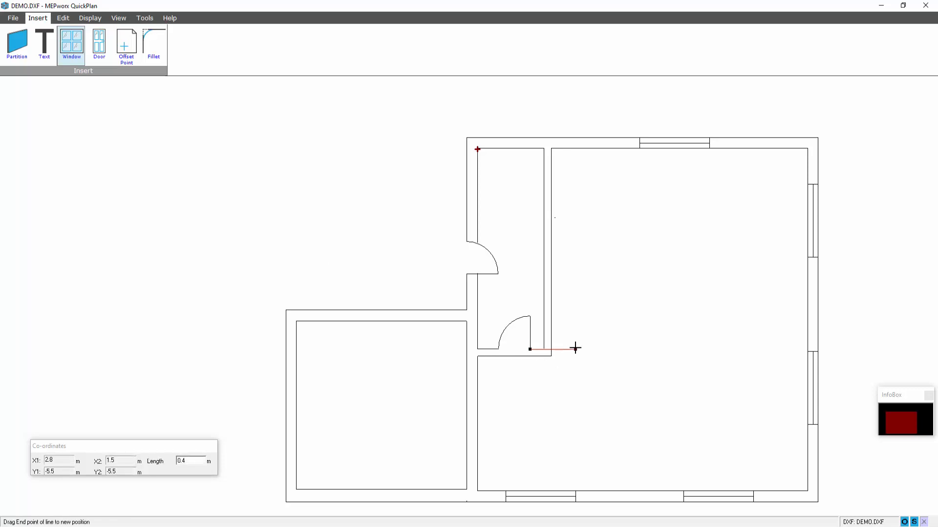
left_click_drag(530, 348, 607, 348)
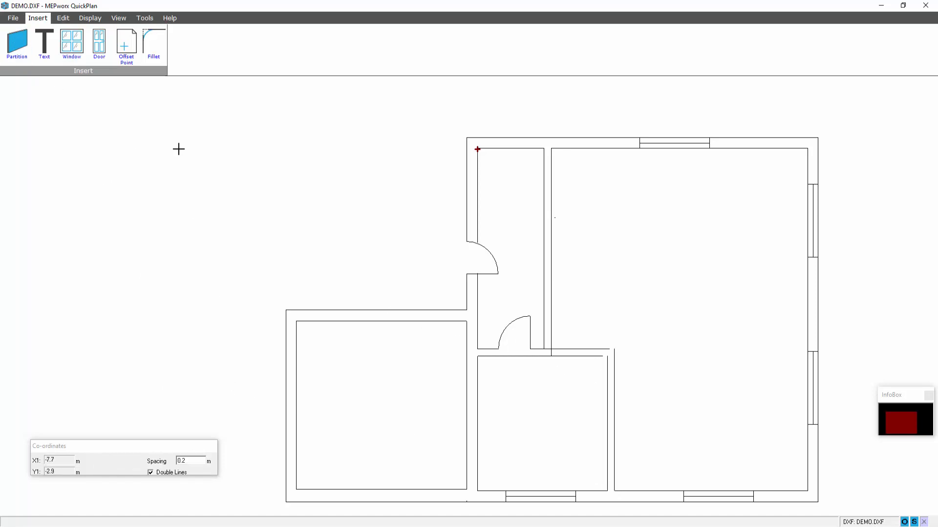
left_click(614, 365)
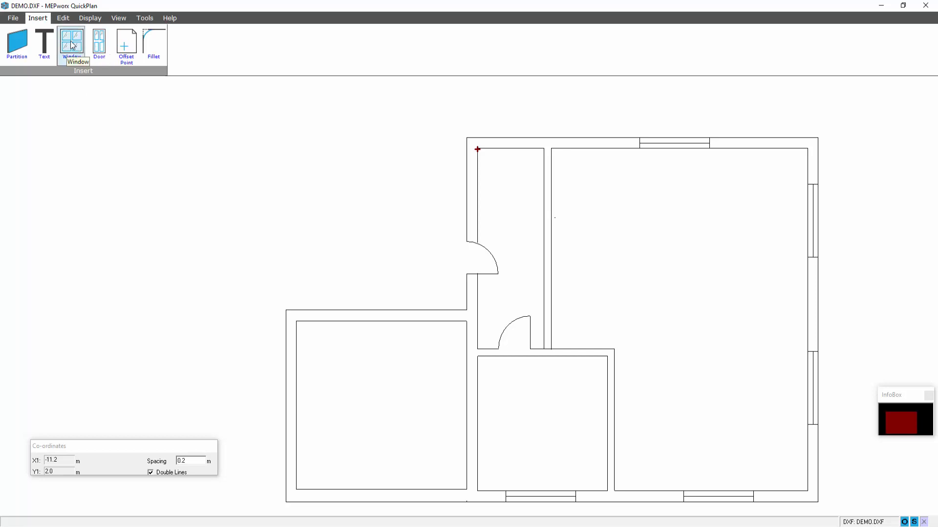
Place a 3 m wide window centred in the lower-left room's top wall
left_click(71, 43)
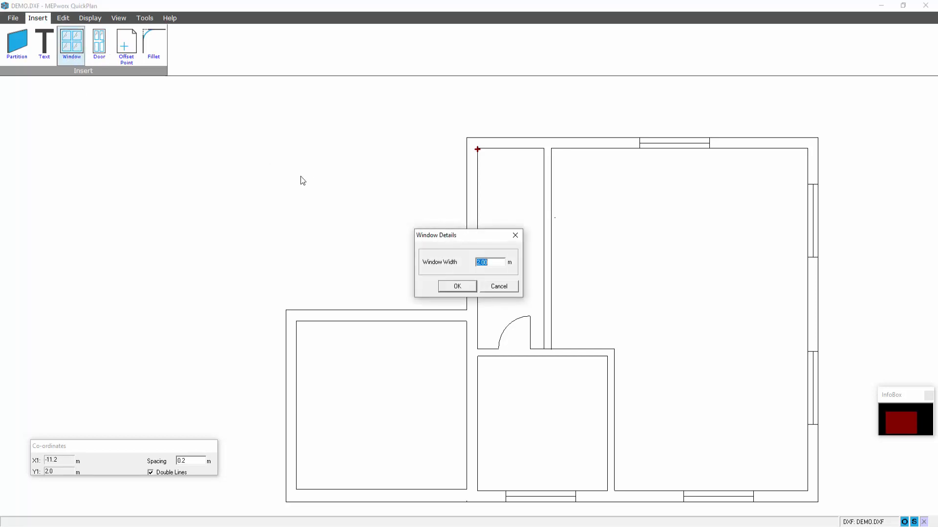
type("3")
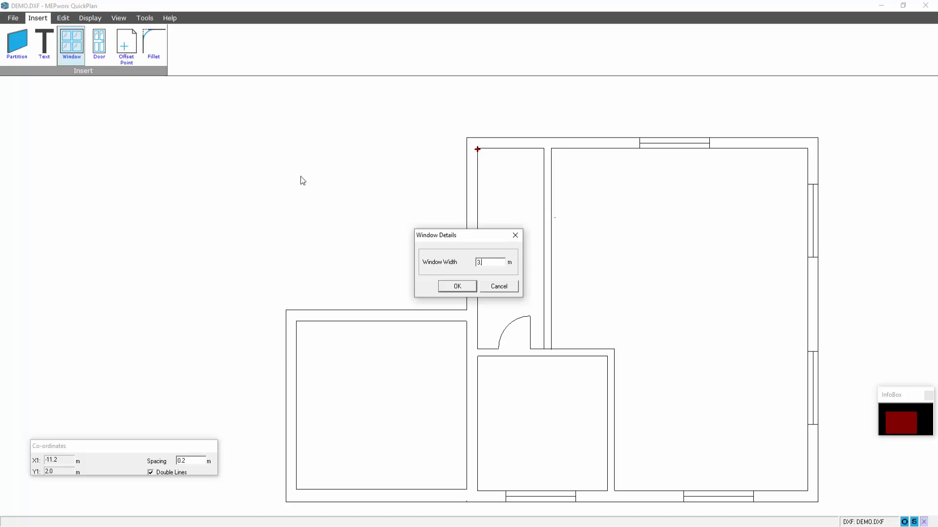
left_click(457, 286)
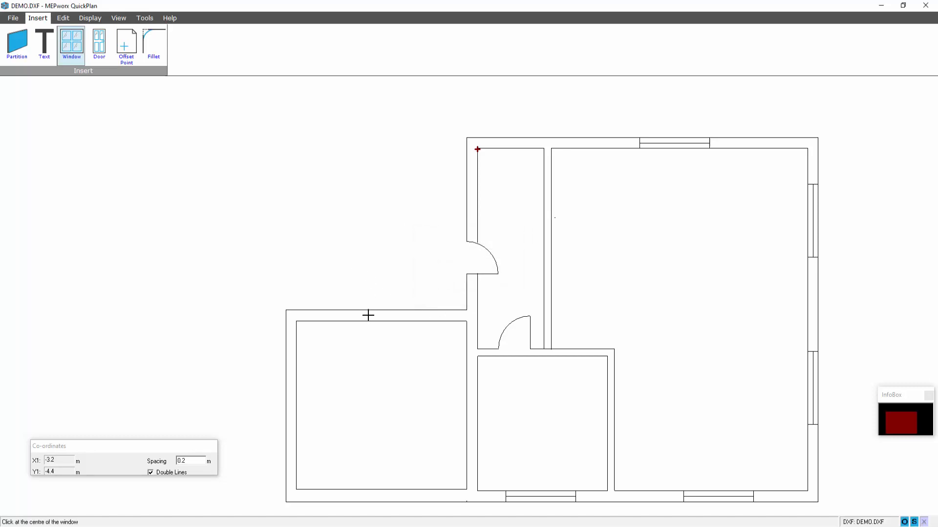
mouse_move(385, 316)
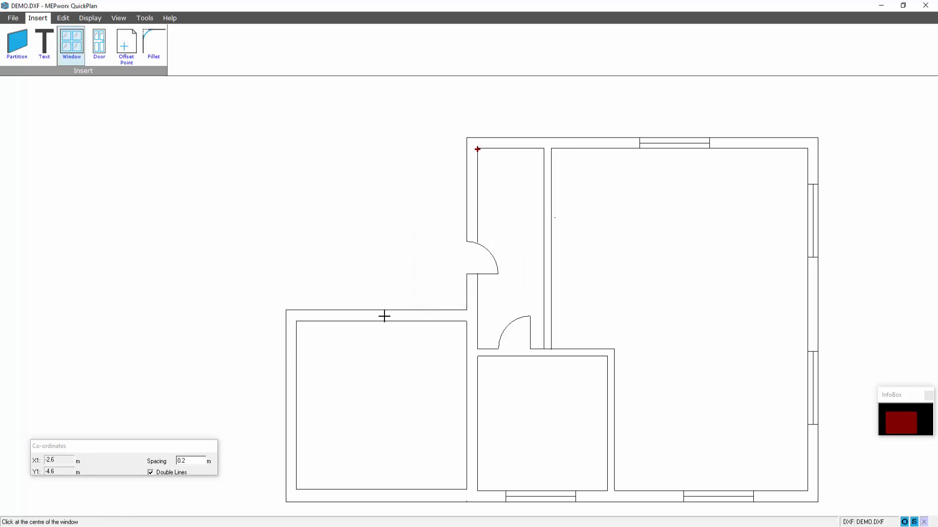
left_click(384, 317)
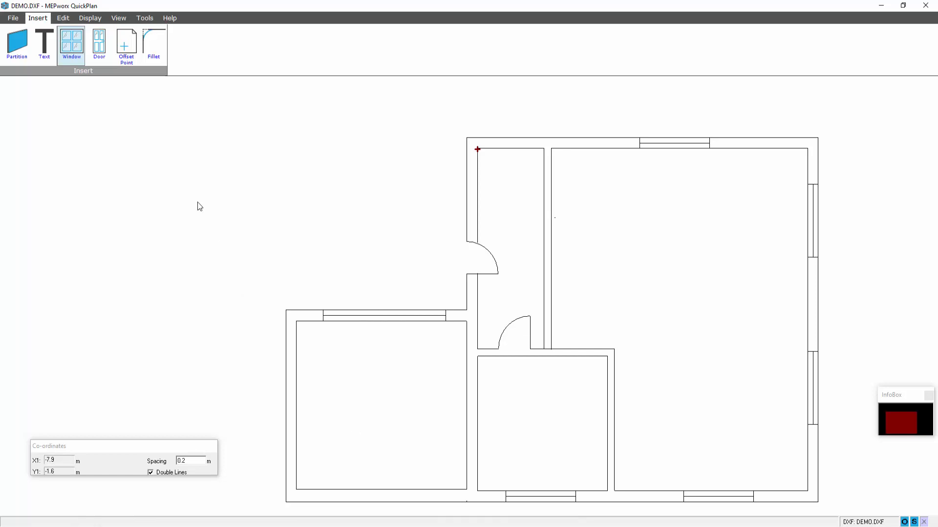
left_click(43, 42)
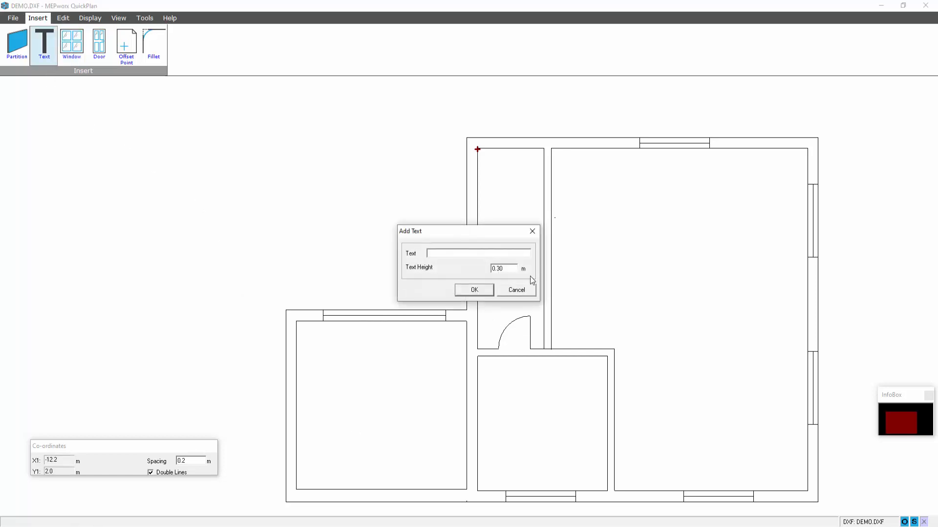
Set 0.2 m text height and place GARAGE, KITCHEN and LIVING labels in their rooms
left_click(503, 268)
type("0.2")
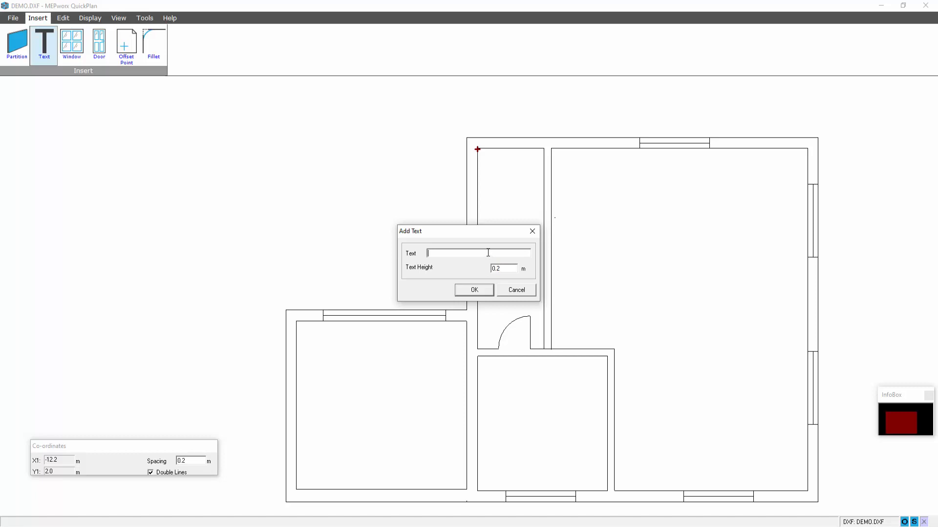
type("GARAGE")
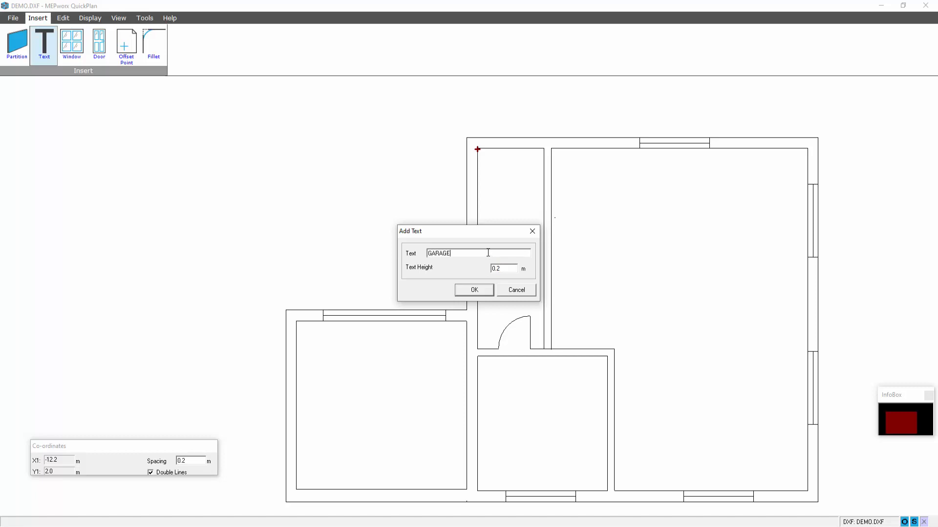
left_click(473, 290)
type("KITCHEN")
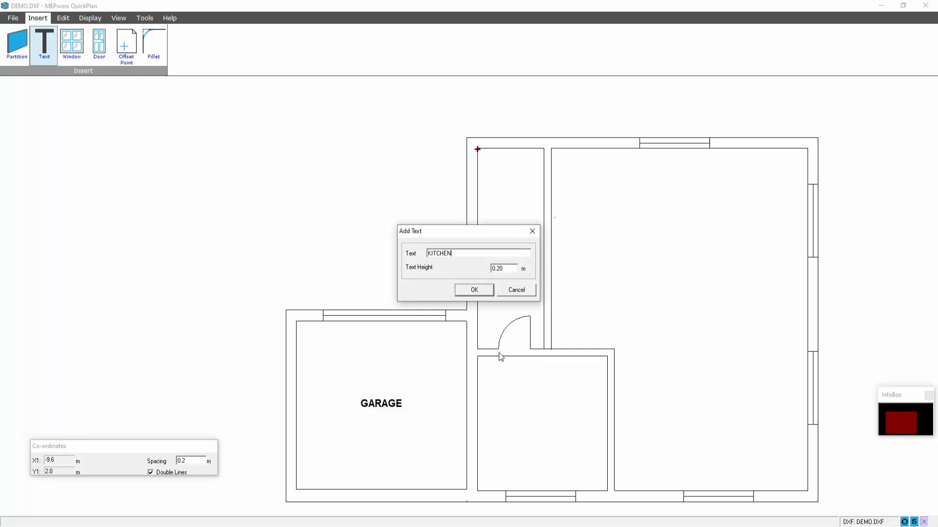
left_click(473, 290)
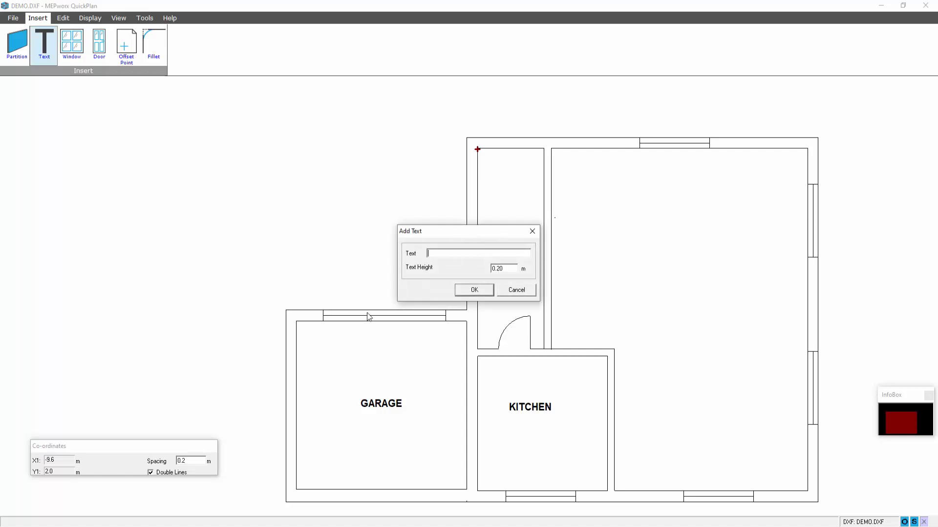
type("LIVING")
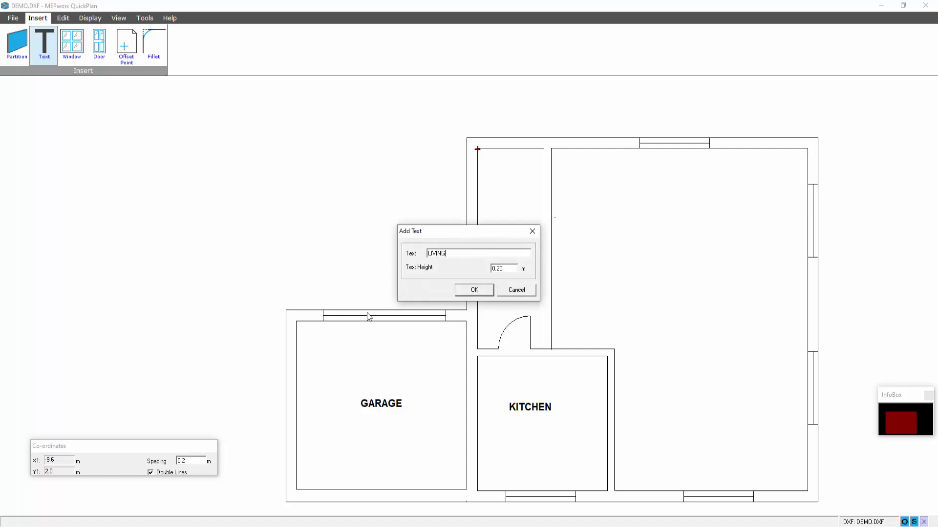
left_click(472, 290)
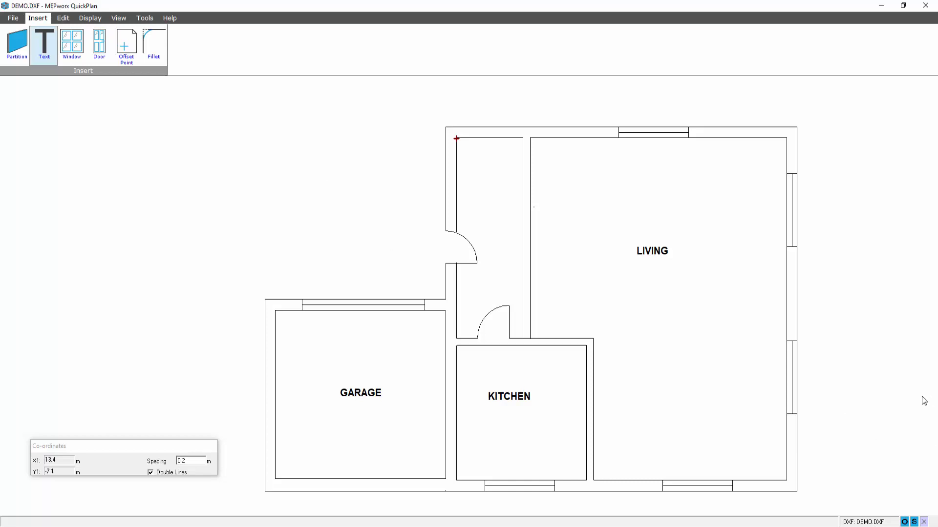
Bring up the File tab's Project and Print ribbon groups
left_click(17, 45)
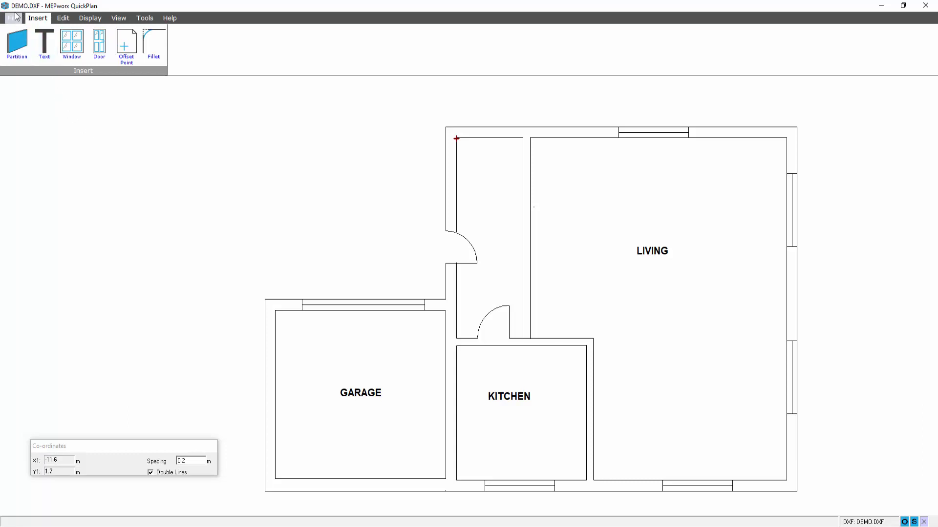
mouse_move(172, 217)
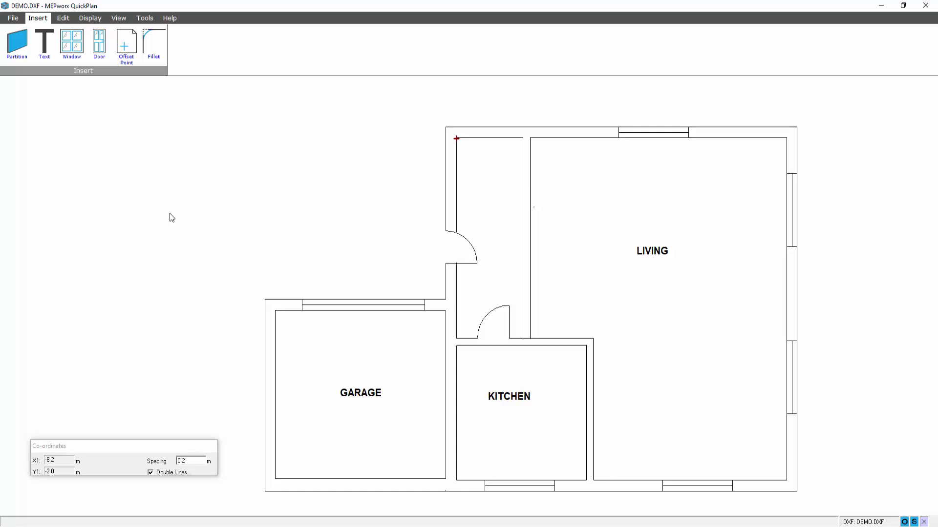
left_click(13, 18)
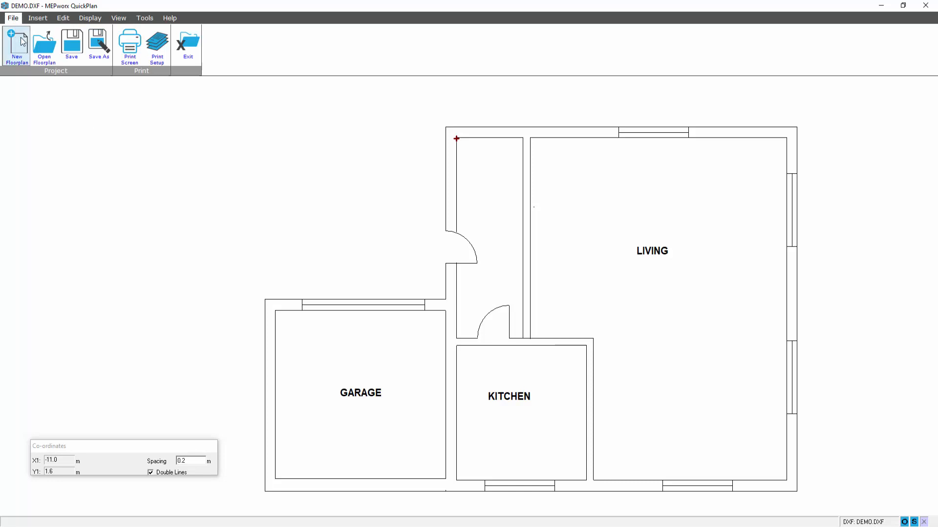